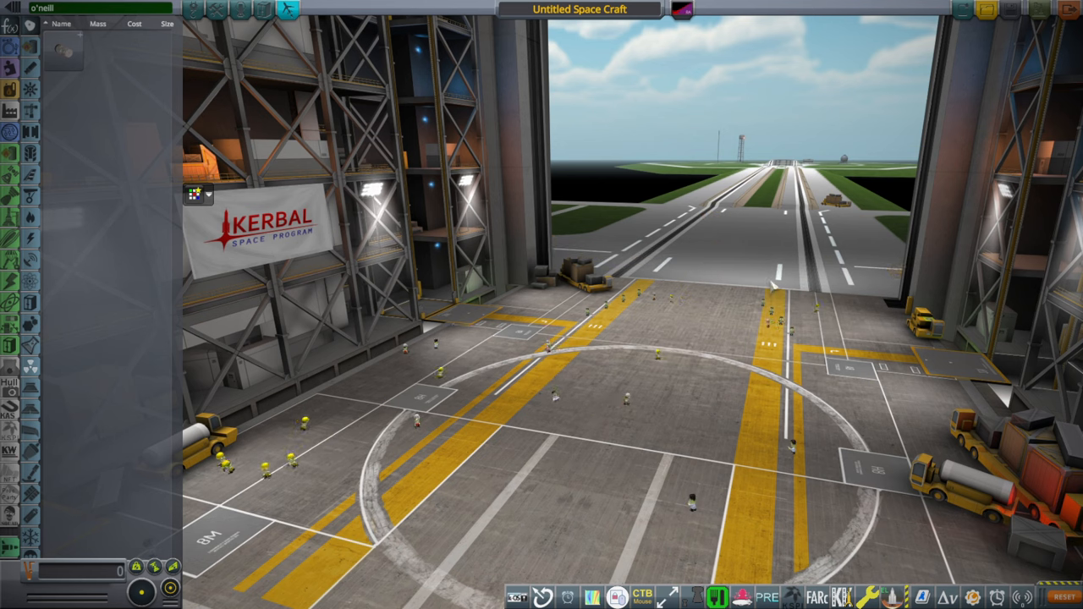
mouse_move(813, 274)
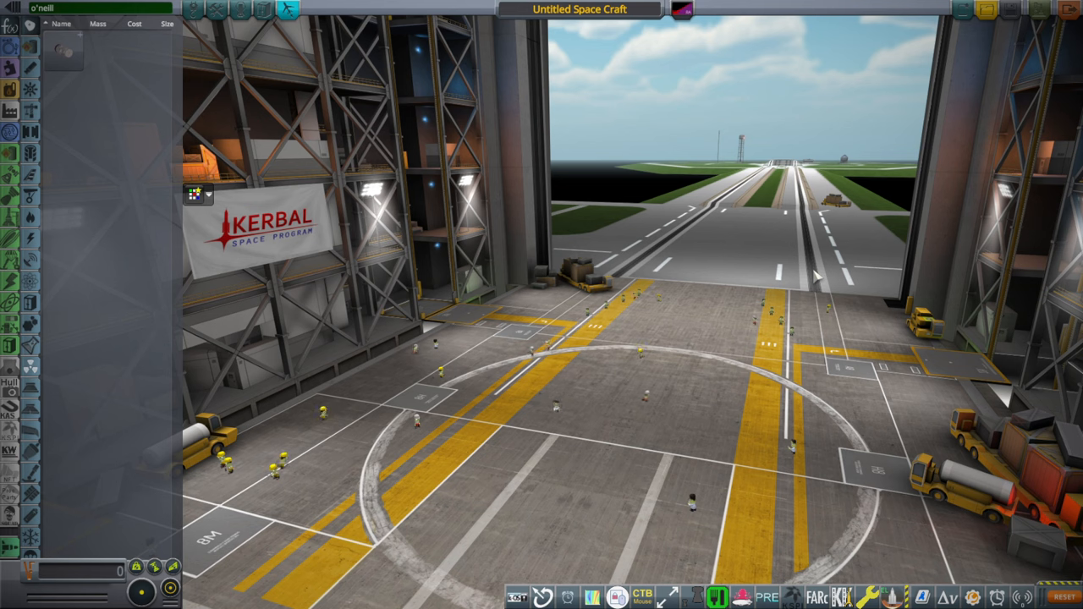
mouse_move(66, 53)
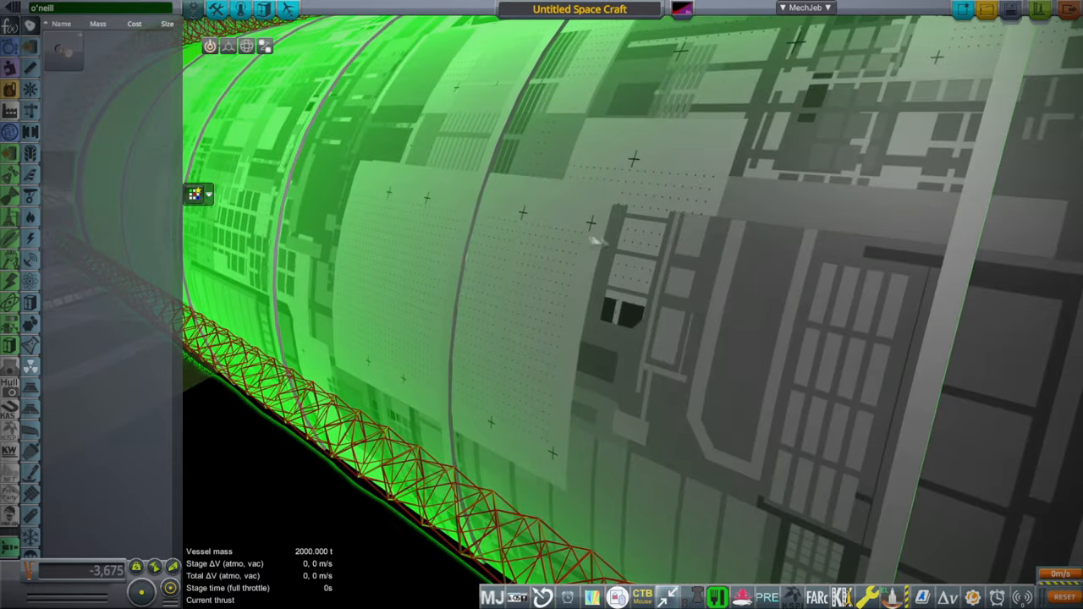
drag(592, 240, 579, 234)
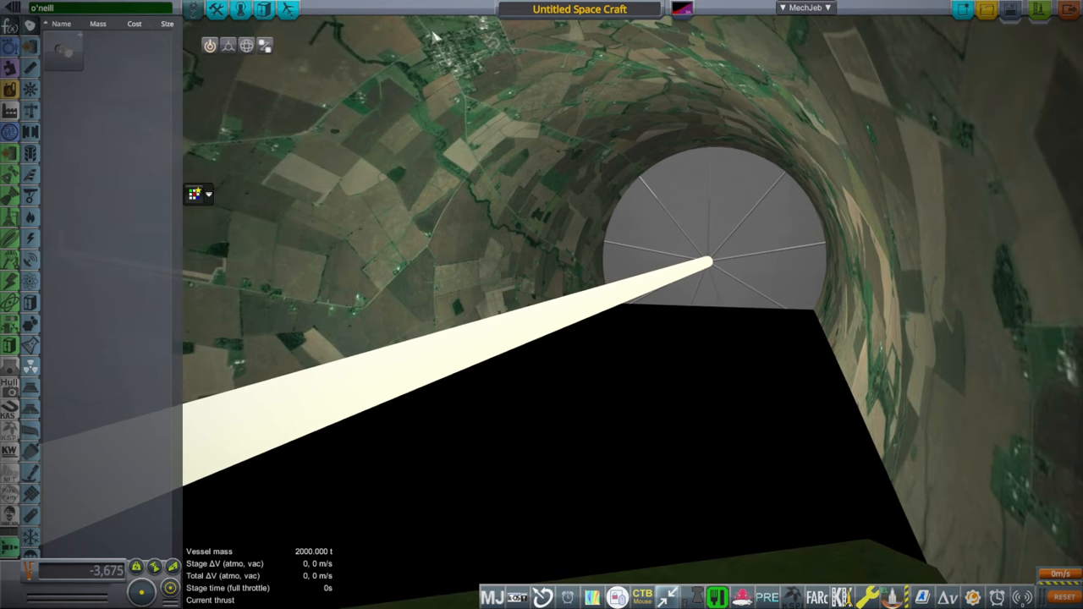
mouse_move(474, 100)
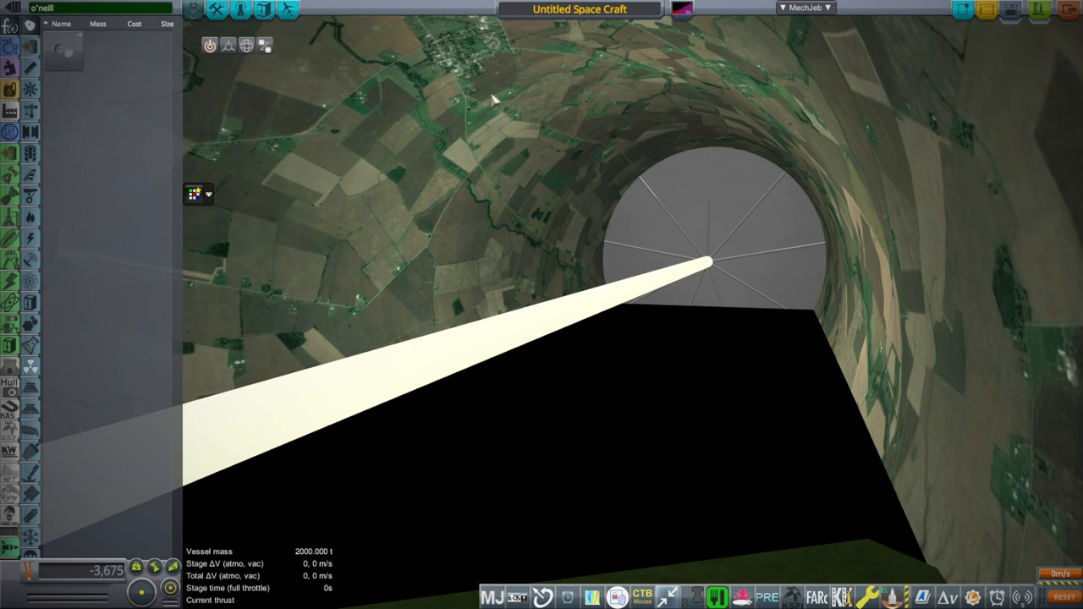
mouse_move(437, 37)
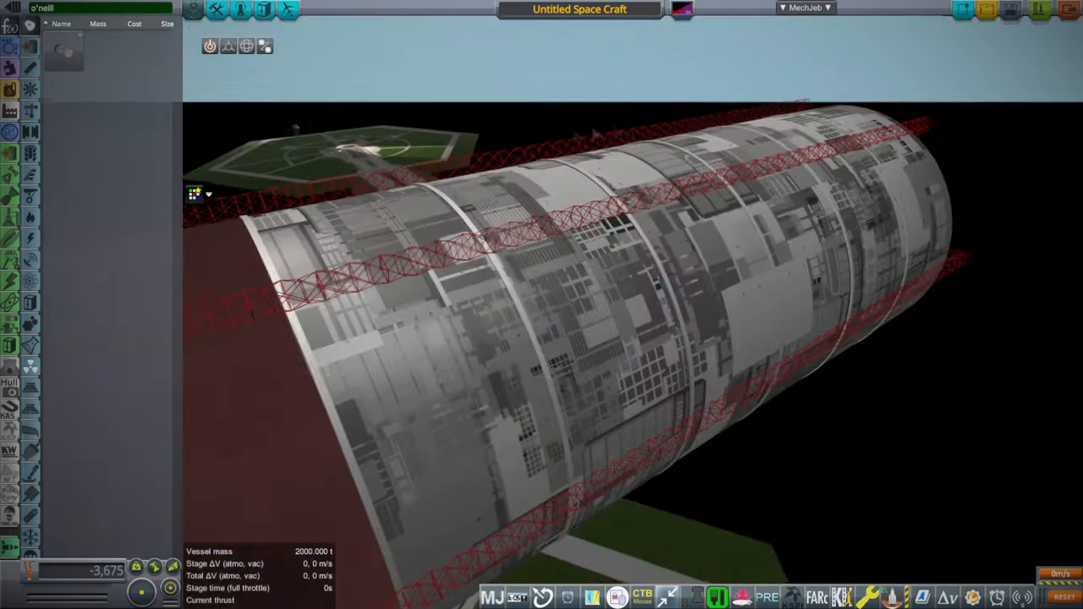
Discard the pipeline craft unsaved and load the Blue Moon Mk2 lander from the saved craft list.
click(961, 10)
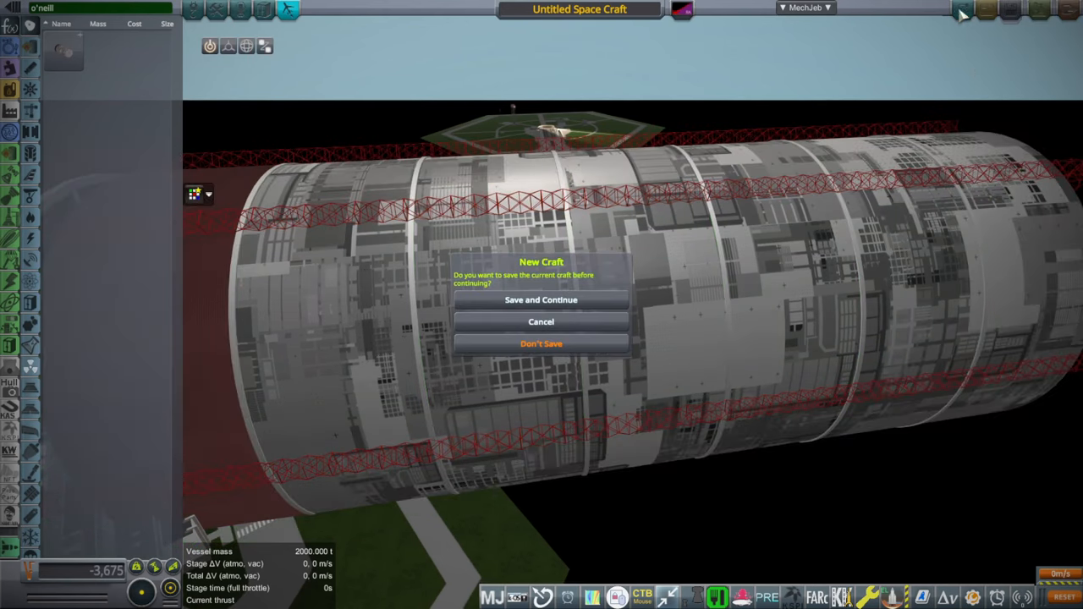
click(541, 343)
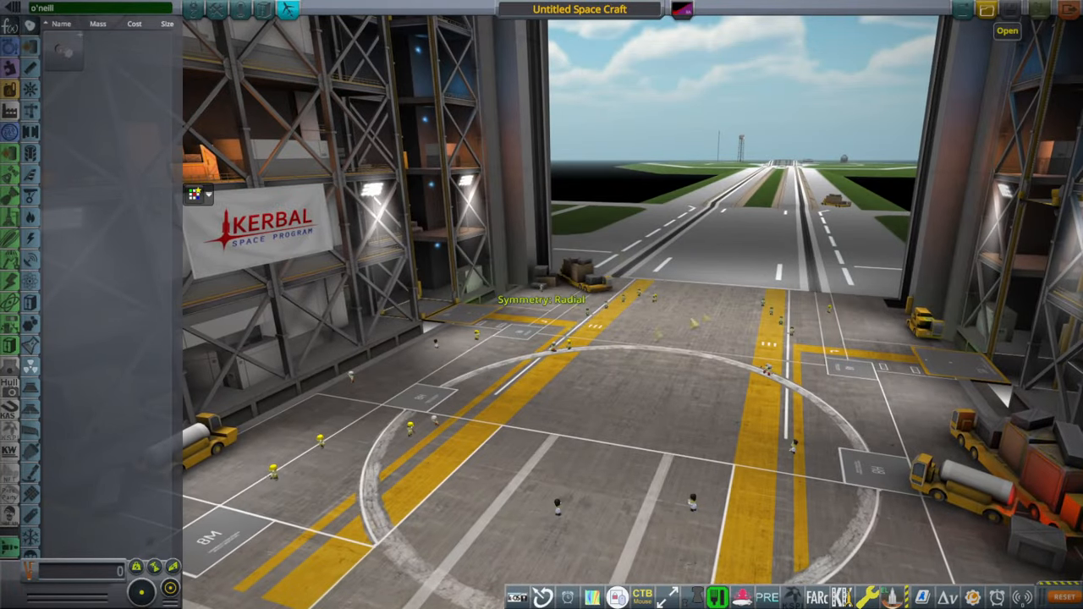
click(1007, 31)
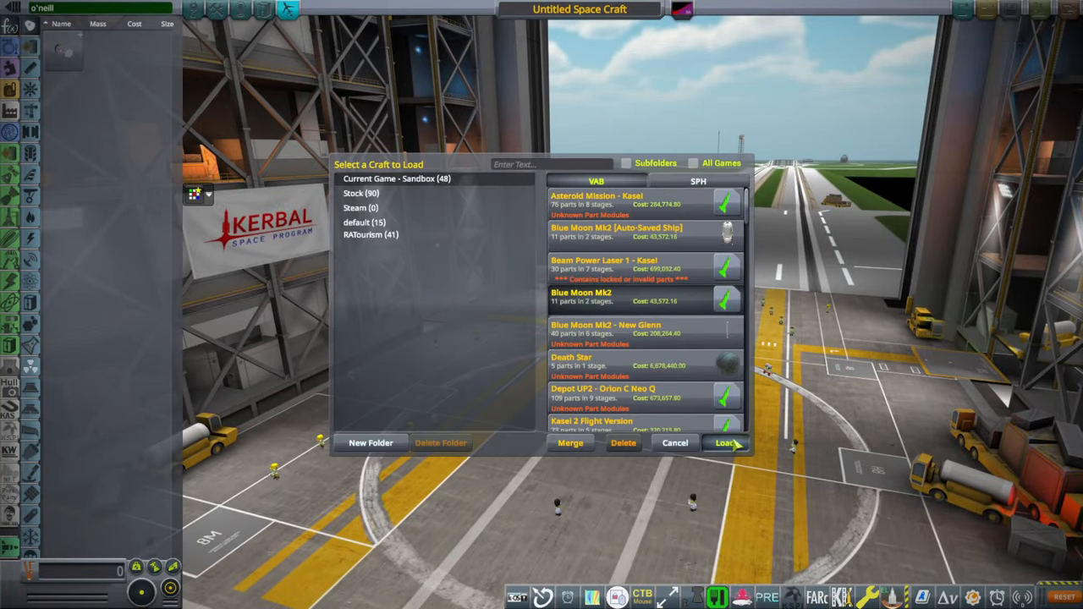
click(726, 443)
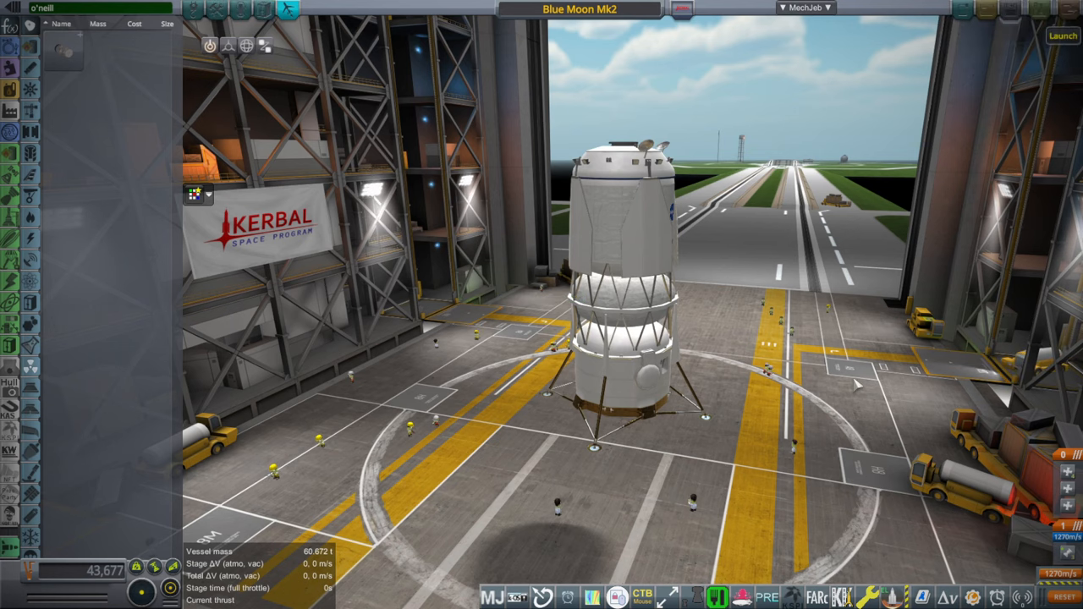
Launch Blue Moon Mk2 to the pad and scroll through the Kerbal Konstructs statics list.
click(1061, 35)
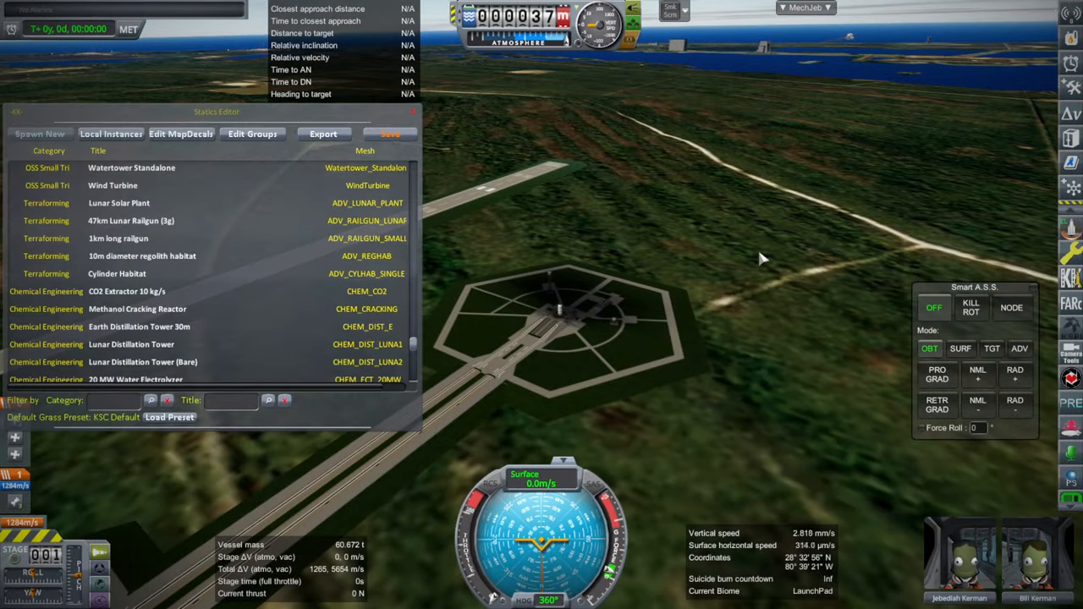
mouse_move(118, 211)
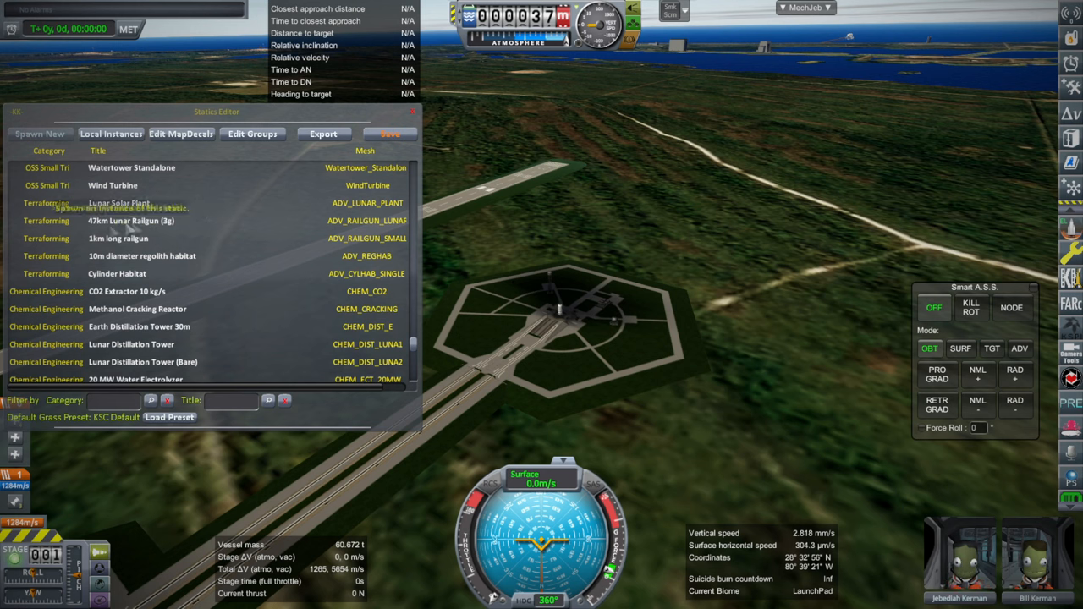
mouse_move(415, 332)
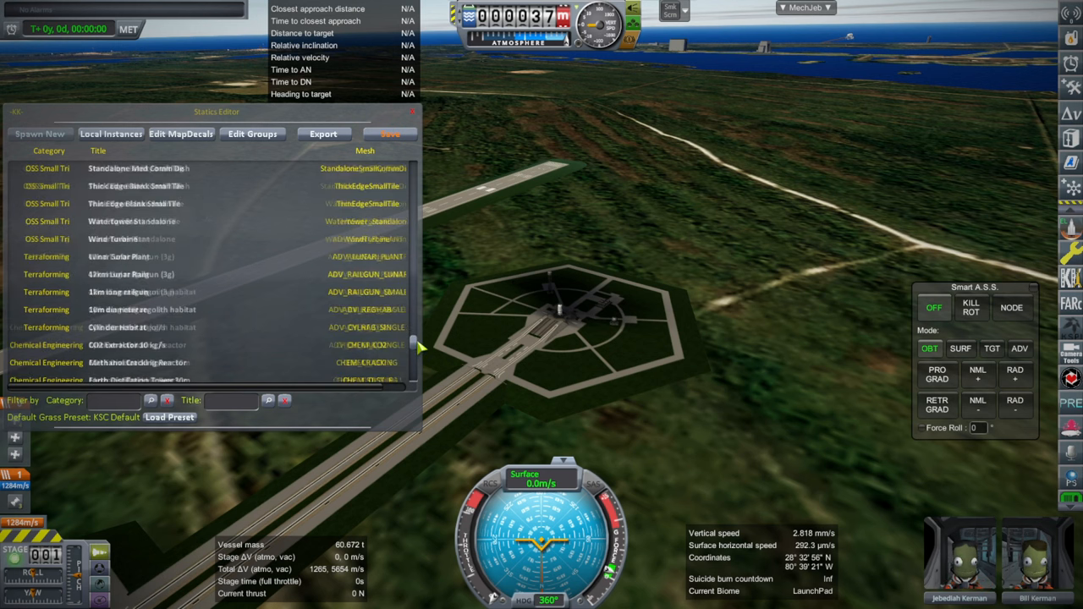
scroll(down, 3)
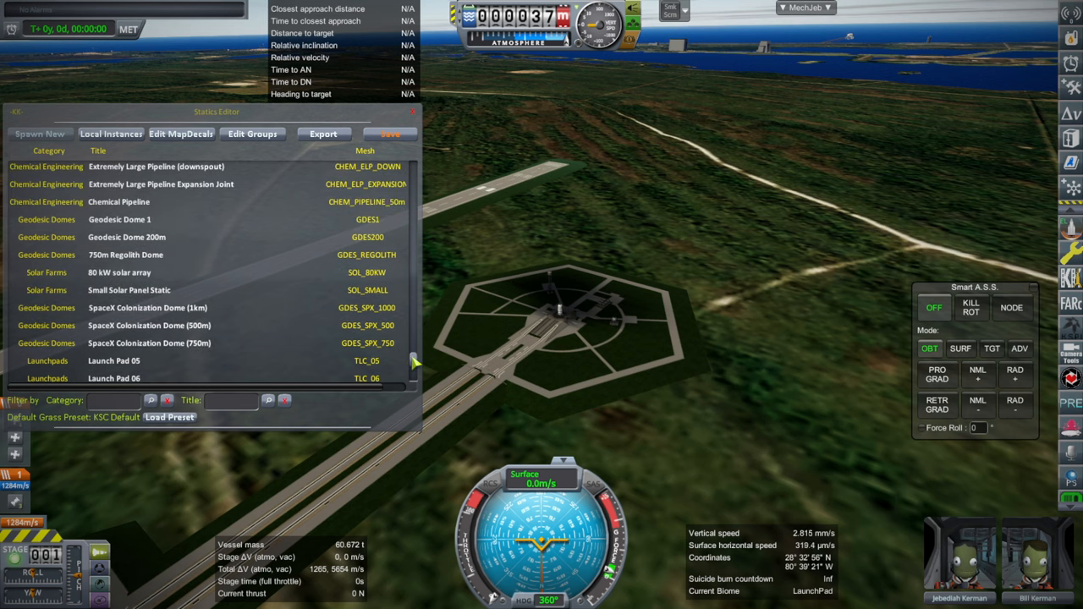
scroll(down, 3)
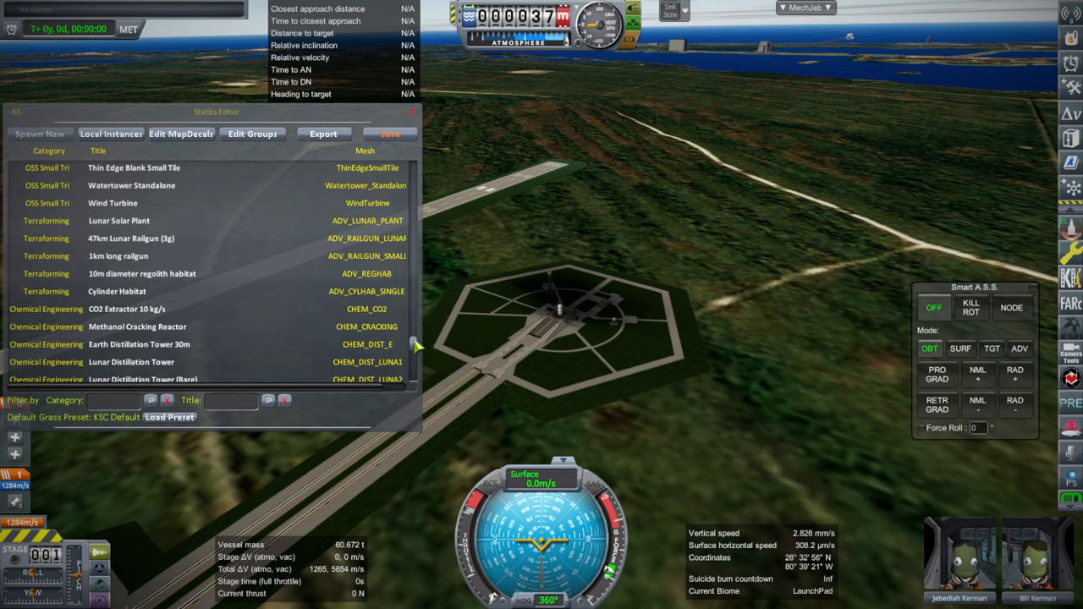
Spawn the 47km Lunar Railgun static at the launch pad, then delete its instance.
click(118, 220)
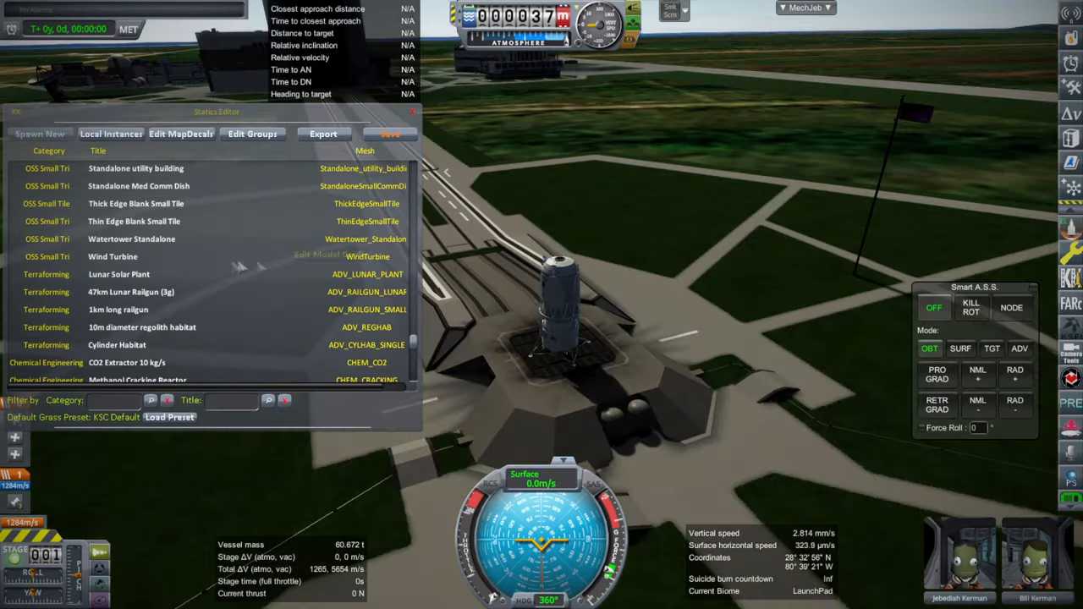
click(130, 291)
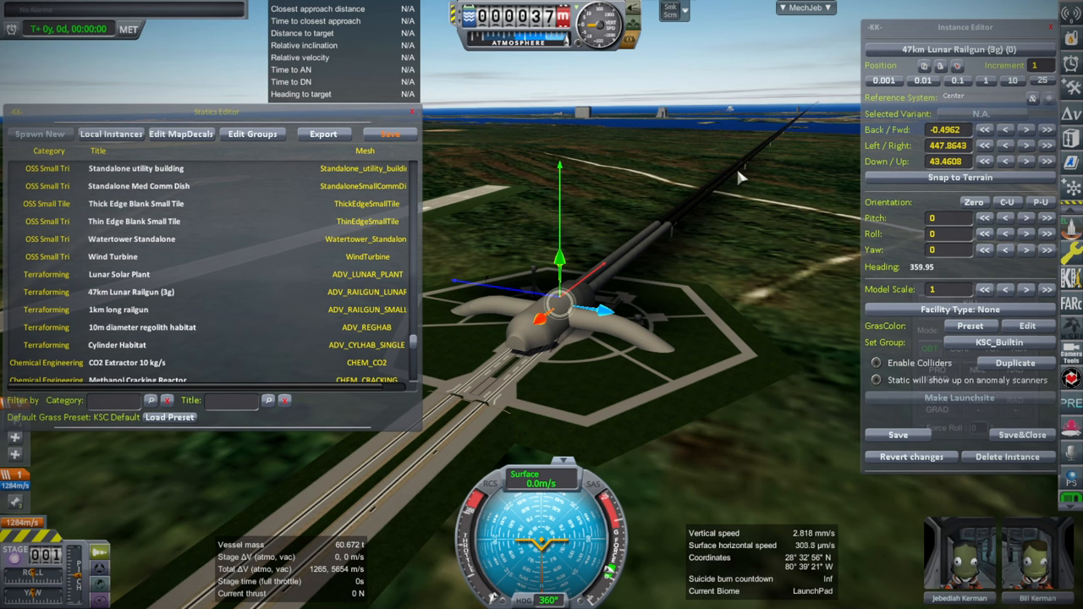
mouse_move(751, 217)
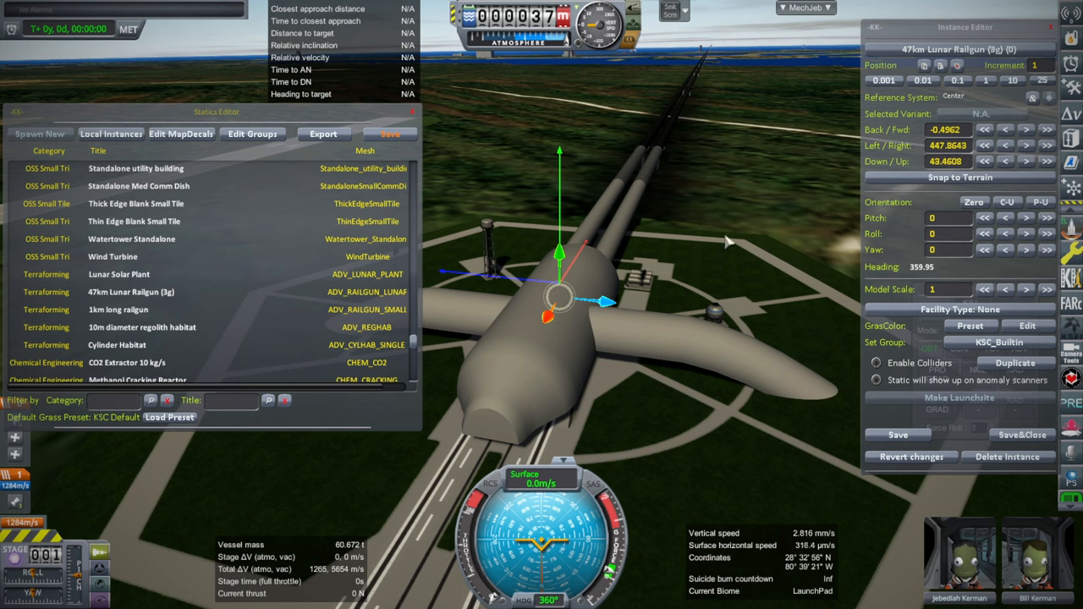
mouse_move(710, 246)
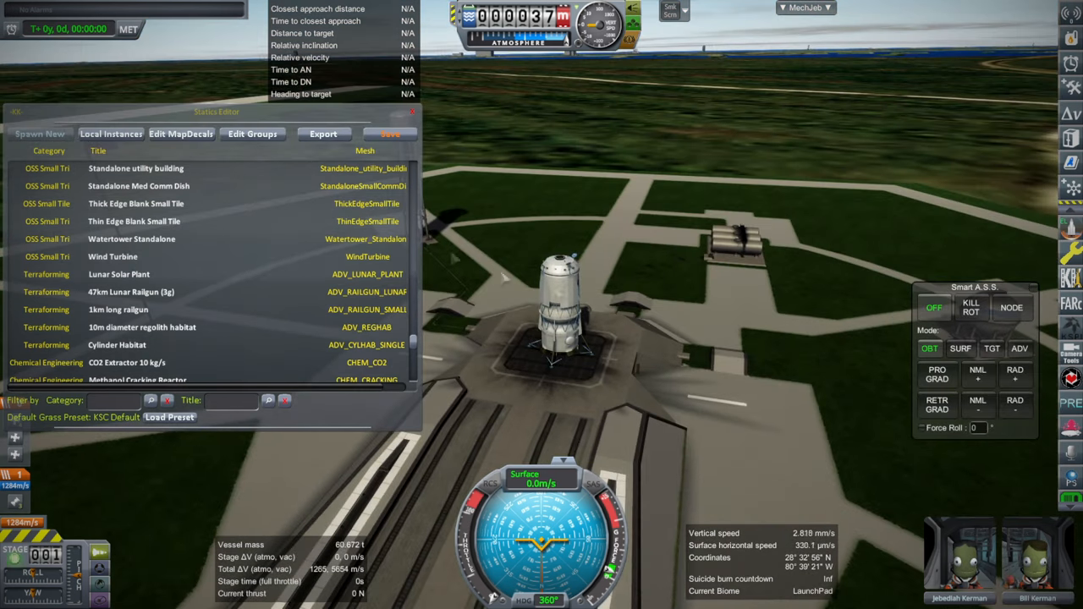
Spawn a CO2 Extractor 10 kg/s static from the Chemical Engineering list at the pad.
drag(217, 112, 214, 115)
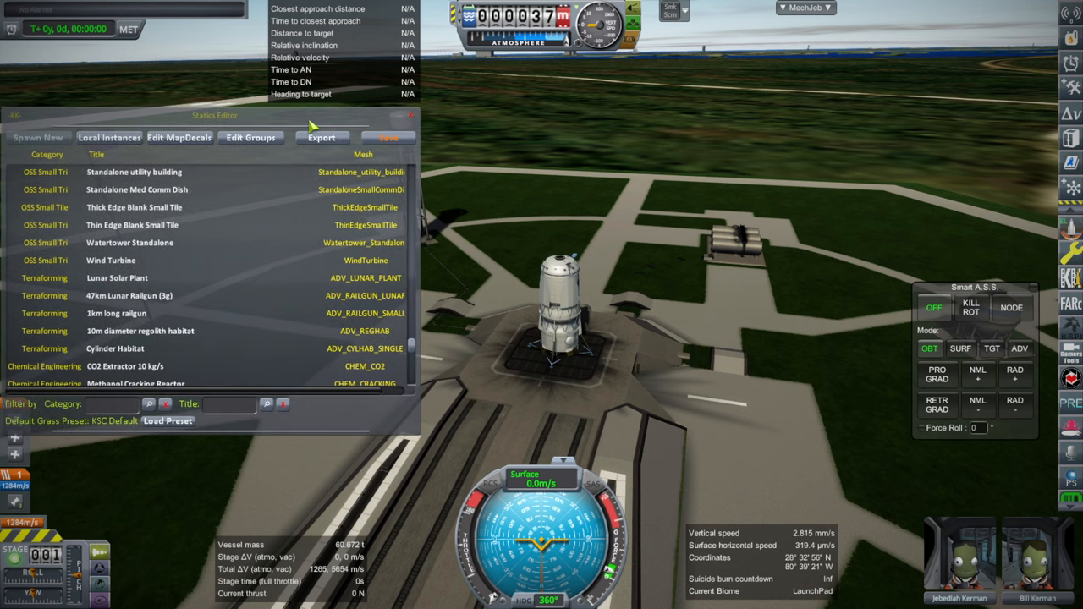
mouse_move(308, 262)
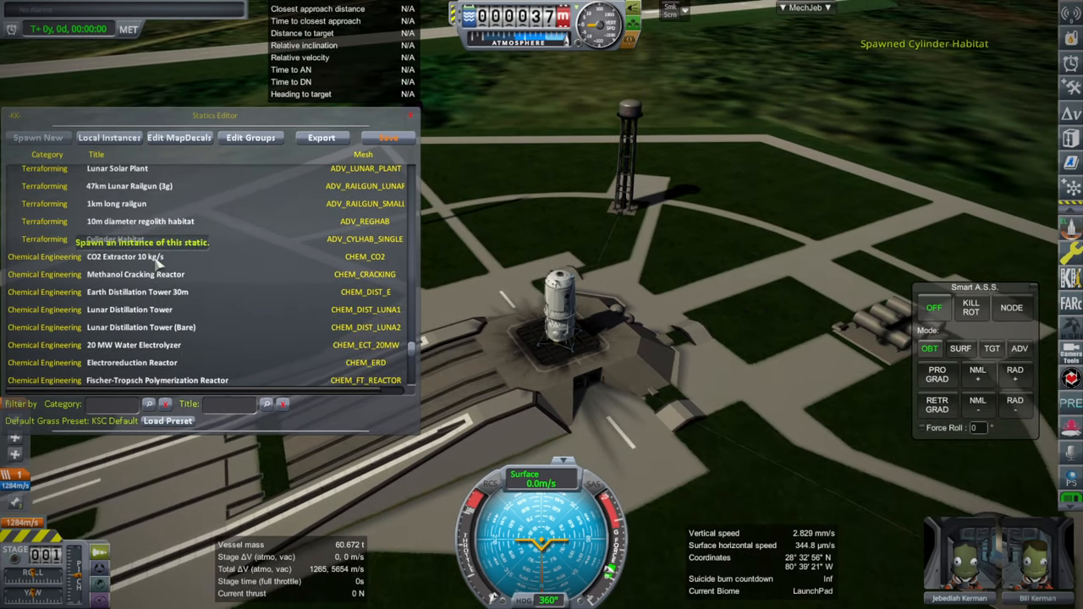
click(125, 257)
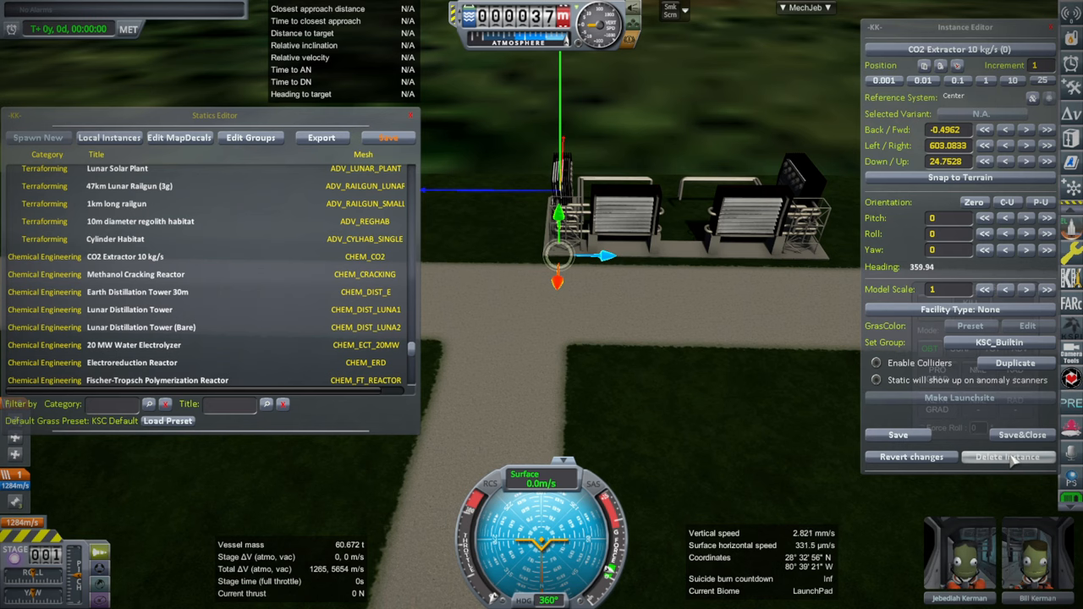
Delete the CO2 Extractor instance and spawn a Lunar Distillation Tower (Bare) static.
click(135, 275)
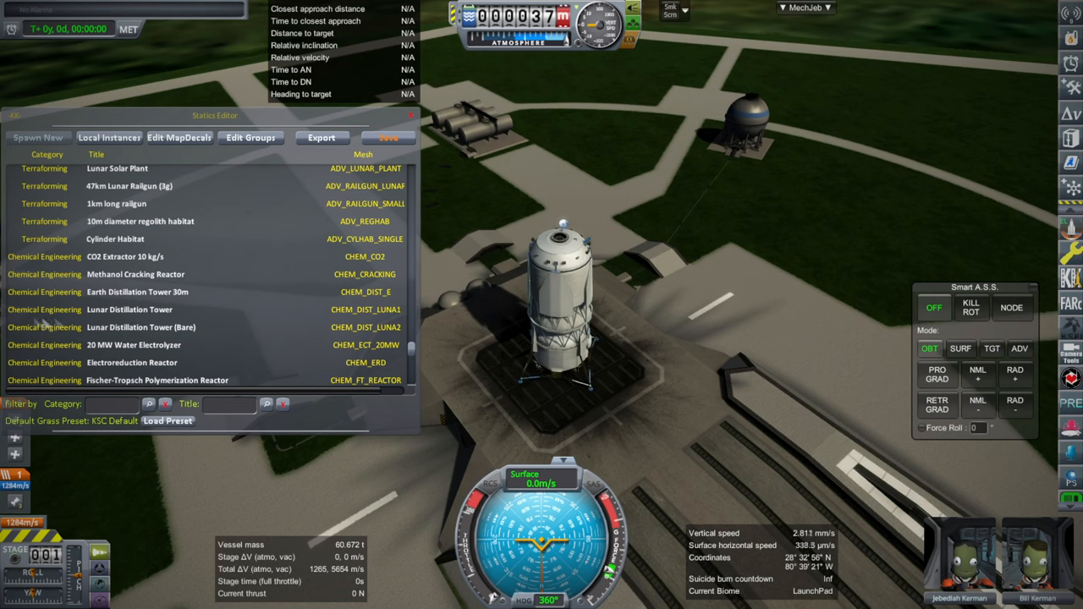
click(137, 291)
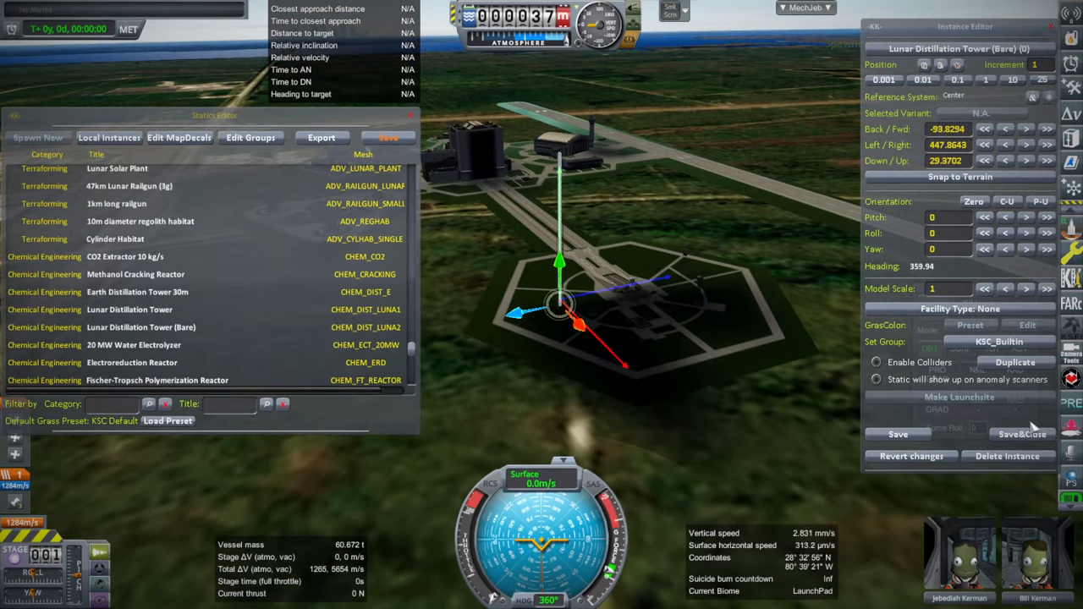
Delete the Lunar Distillation Tower (Bare) instance, leaving only the rocket on the pad.
click(134, 346)
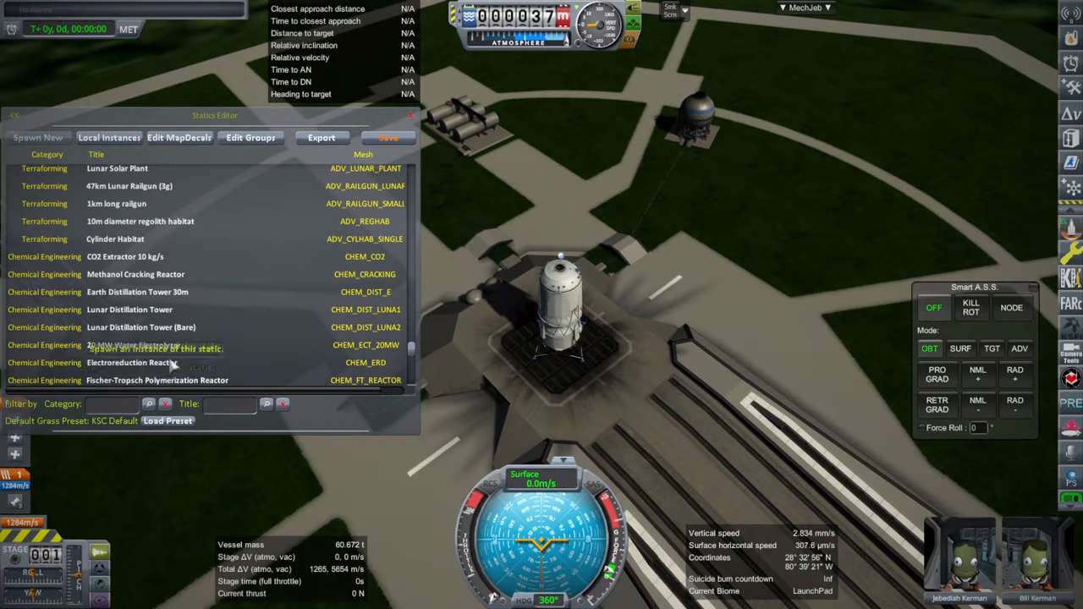
Spawn the Fischer-Tropsch Polymerization Reactor static, remove it, then spawn a Hydrogenation Reactor.
click(156, 348)
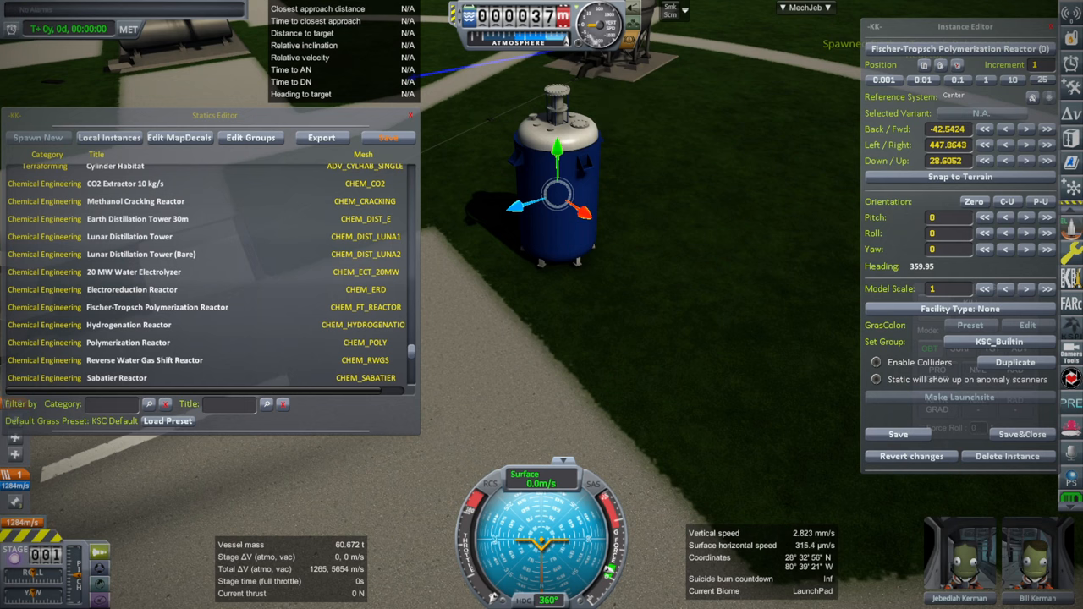
mouse_move(735, 206)
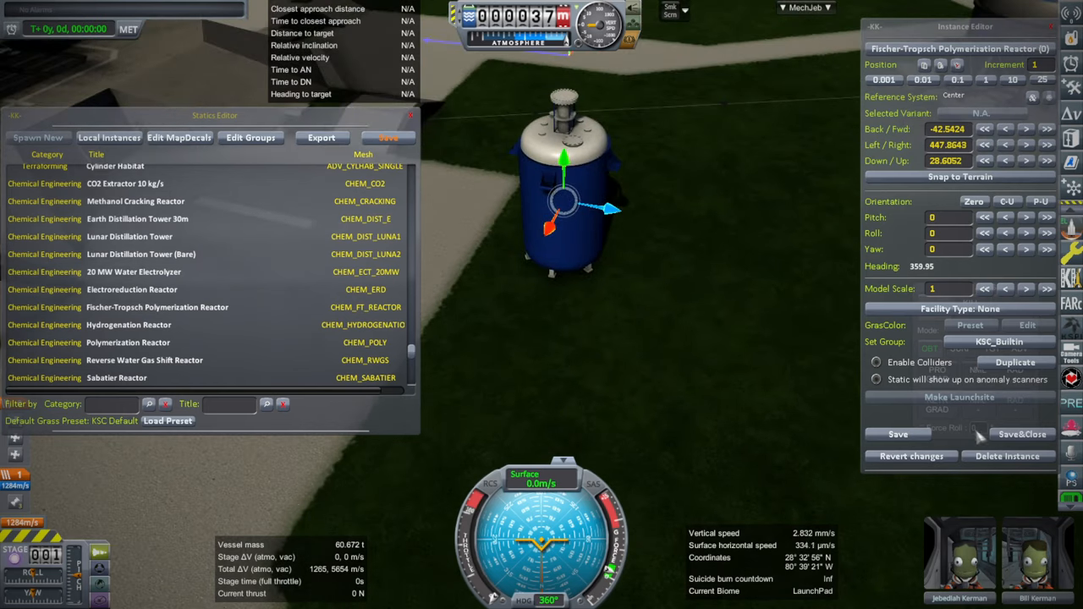
click(129, 325)
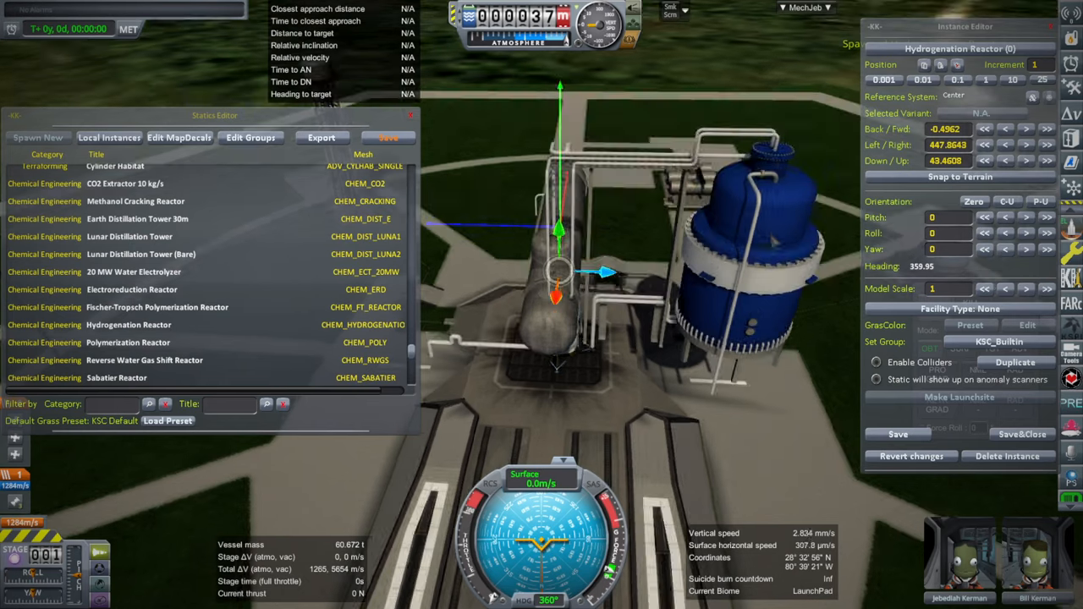
Delete the Hydrogenation Reactor instance so only Blue Moon Mk2 remains on the pad.
click(129, 342)
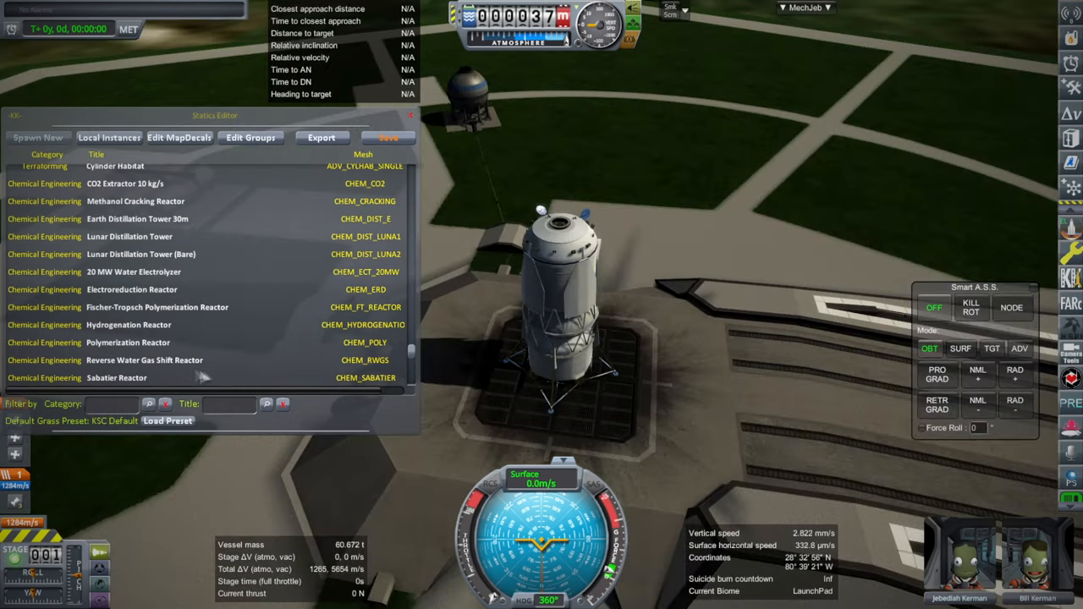
click(143, 359)
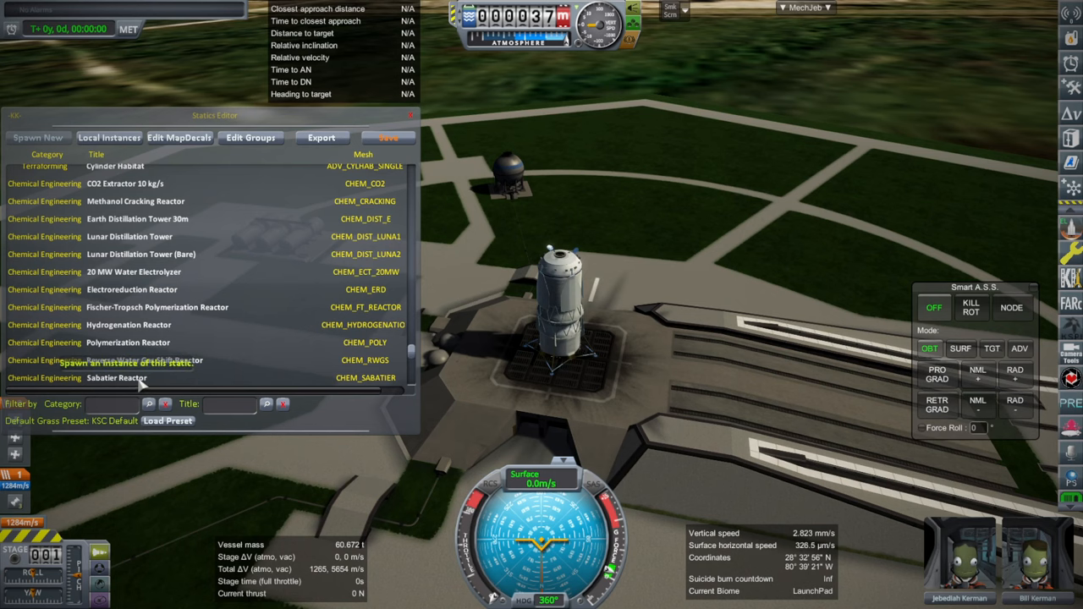
Spawn the 30m Cryogenic Sphere, Extremely Large Pipeline 11m and 120m, then the Expansion Joint static.
click(117, 377)
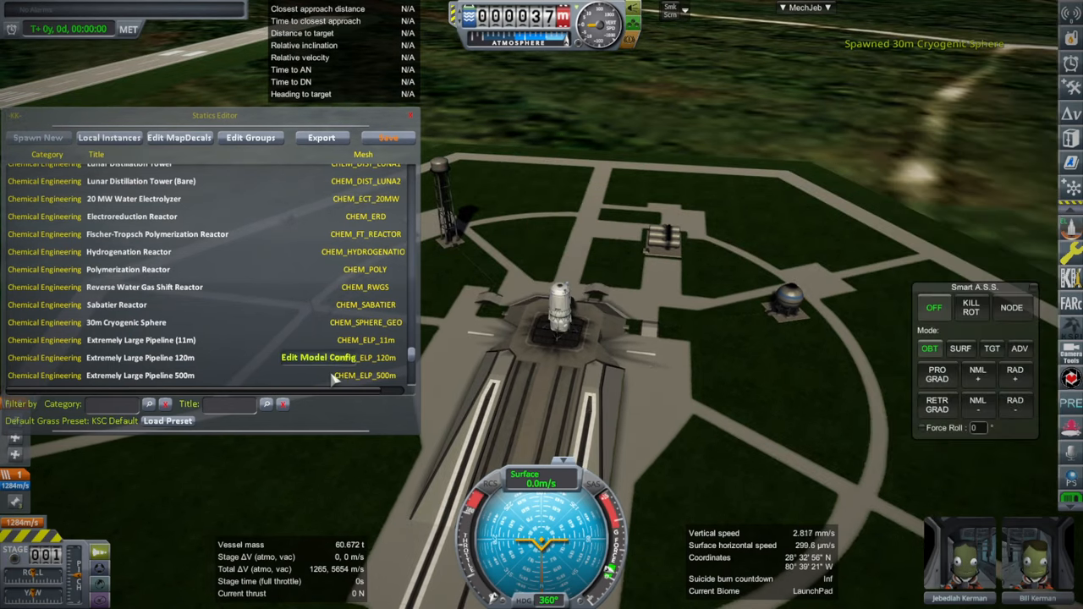
click(140, 338)
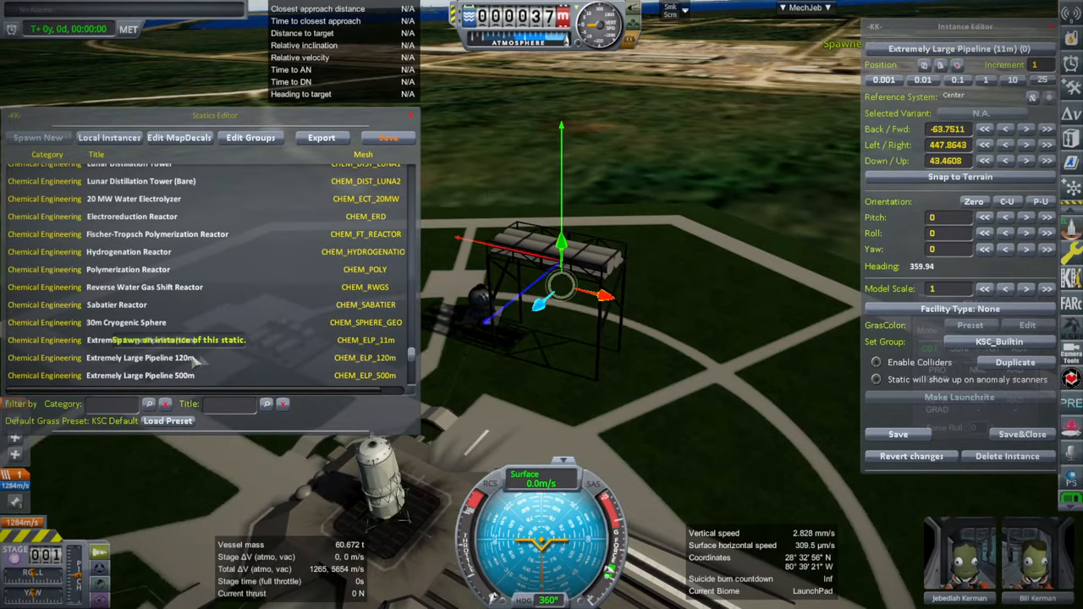
click(139, 357)
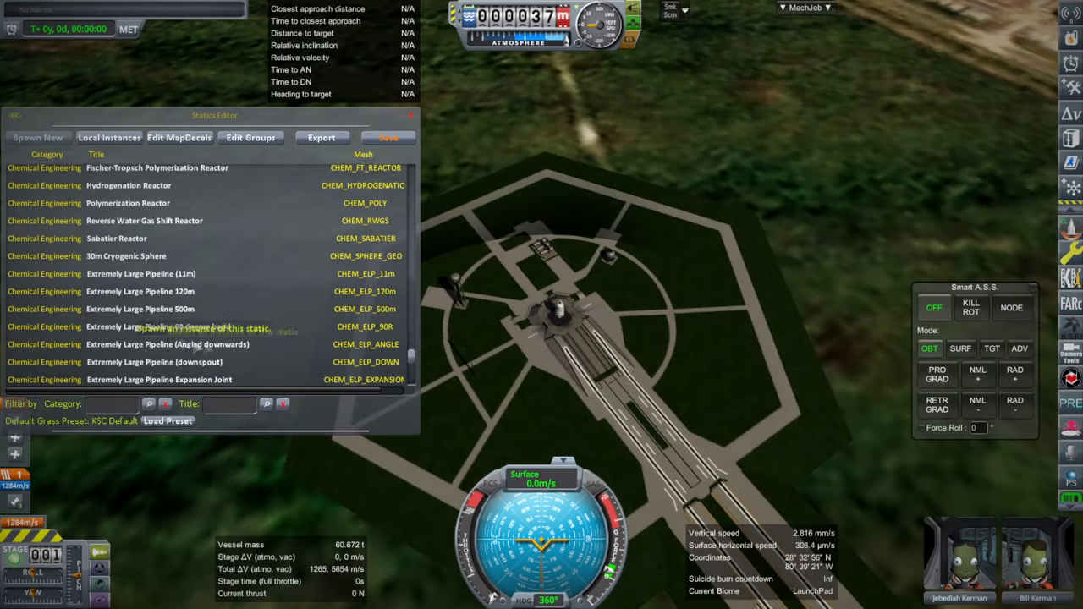
mouse_move(156, 326)
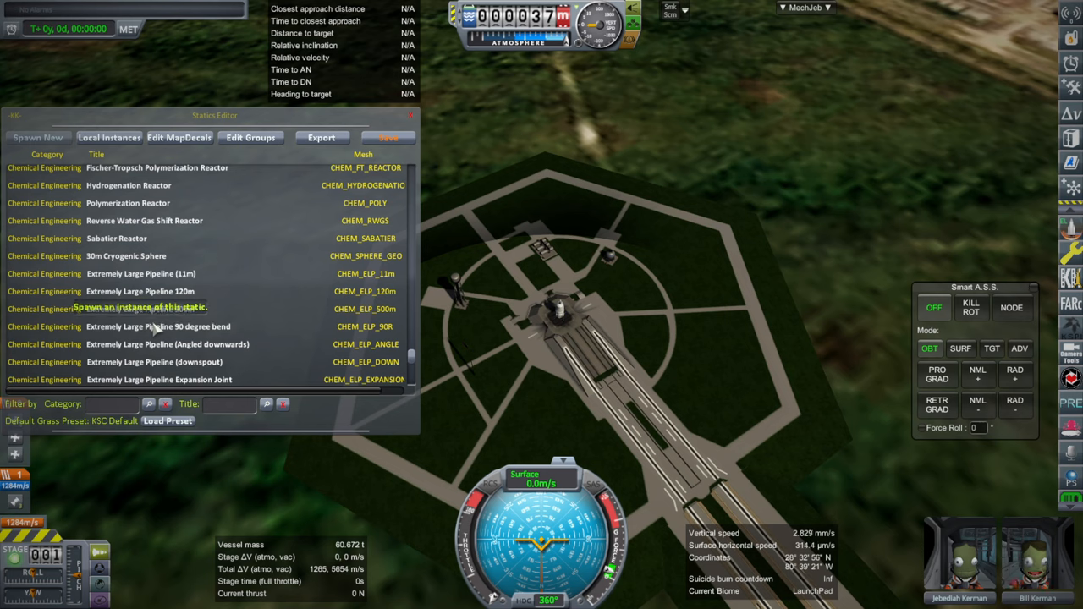
click(158, 326)
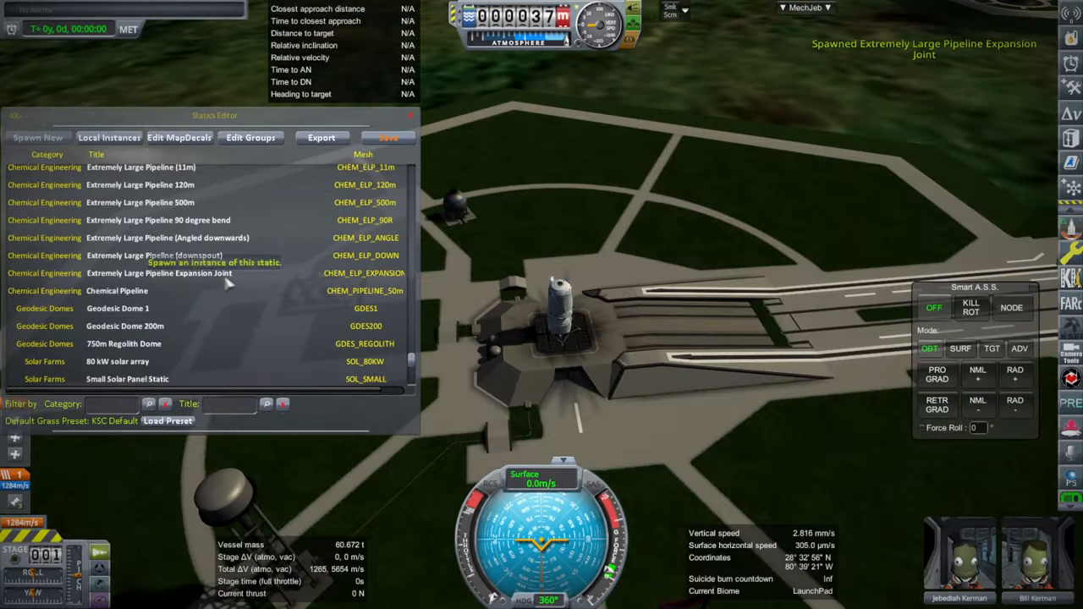
Spawn a Chemical Pipeline static beside the rocket at the launch site.
click(117, 291)
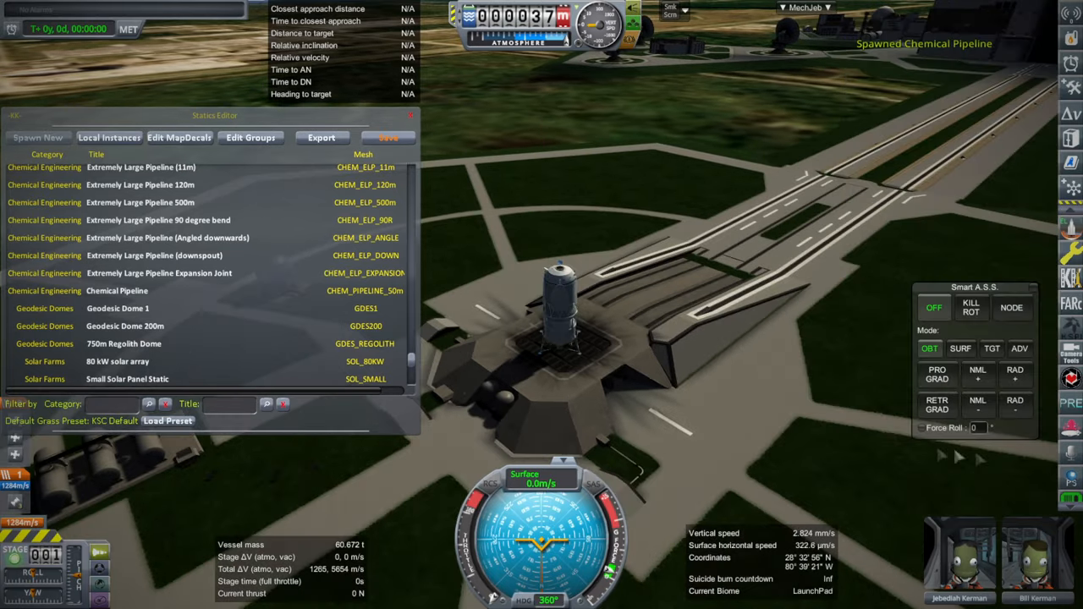
mouse_move(110, 291)
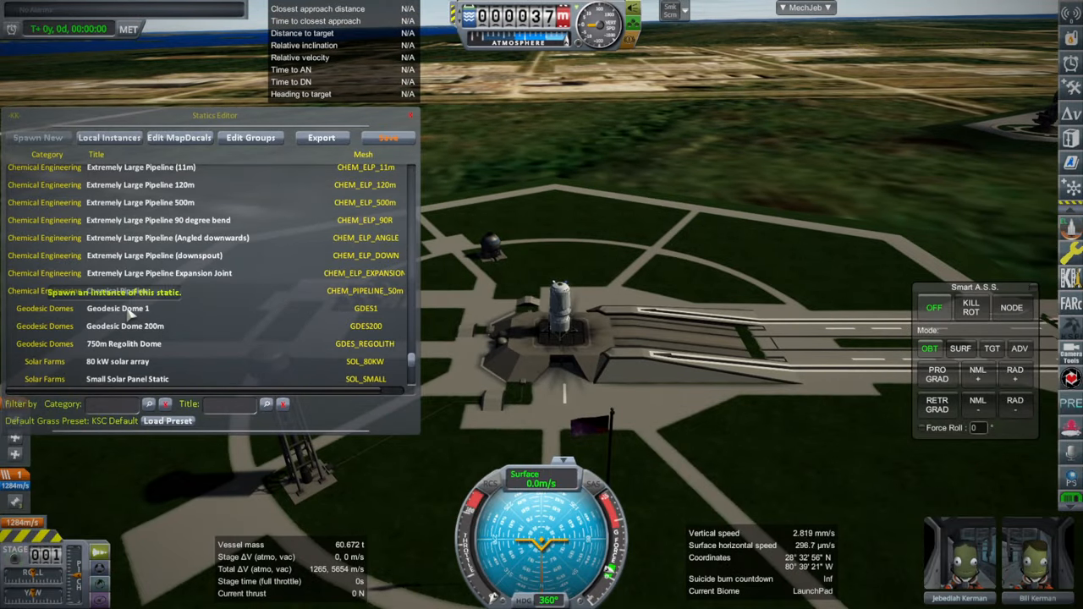
Spawn a Geodesic Dome 1 static from the Statics Editor near the launch pad.
click(119, 308)
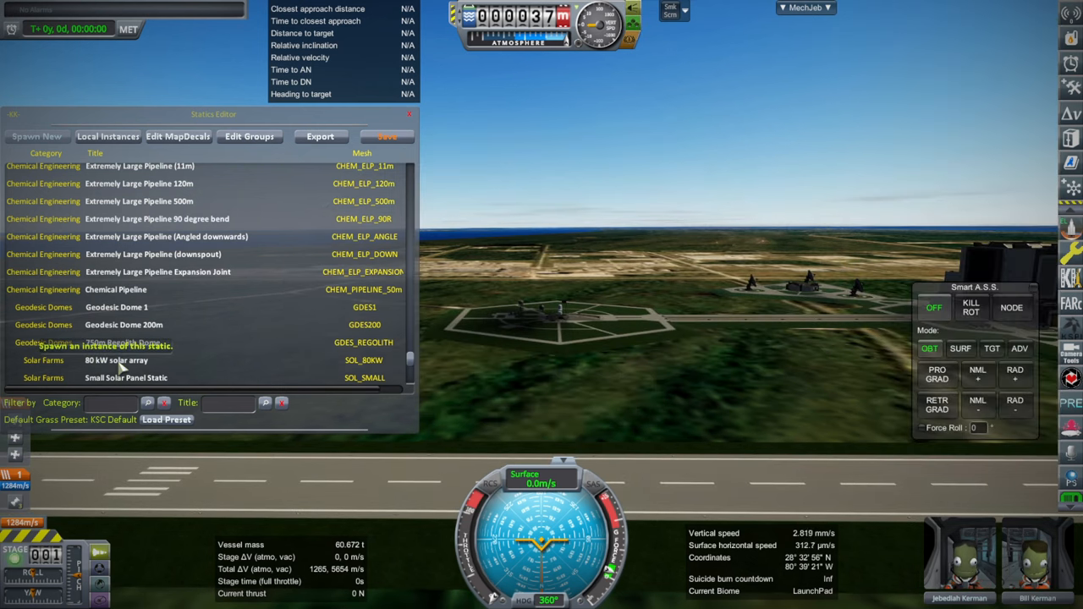
Spawn an 80 kW solar array from Solar Farms, revealing the colonization dome entries.
click(115, 359)
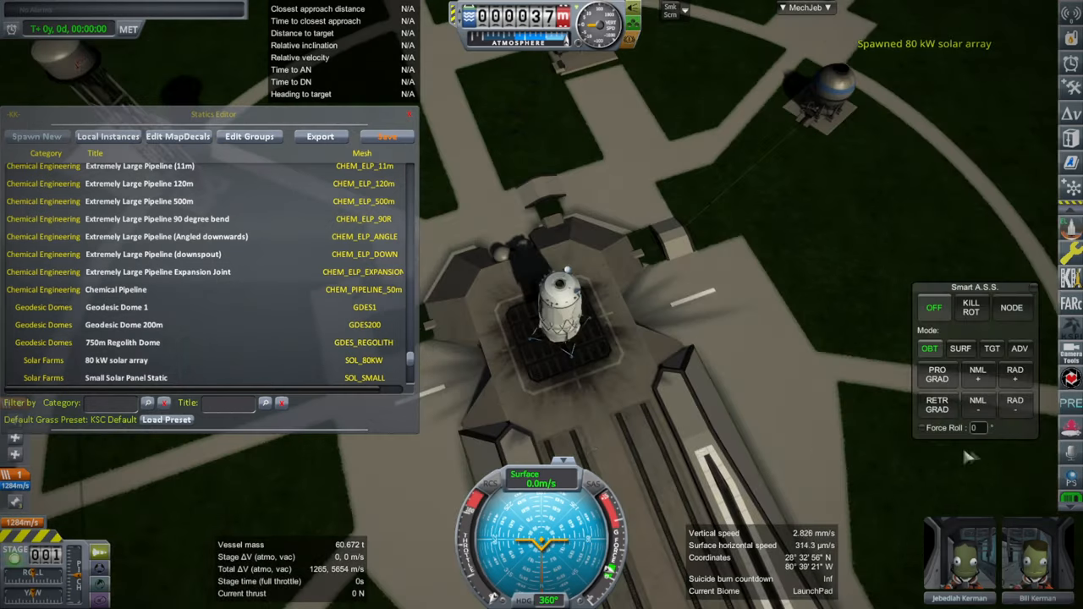
scroll(down, 3)
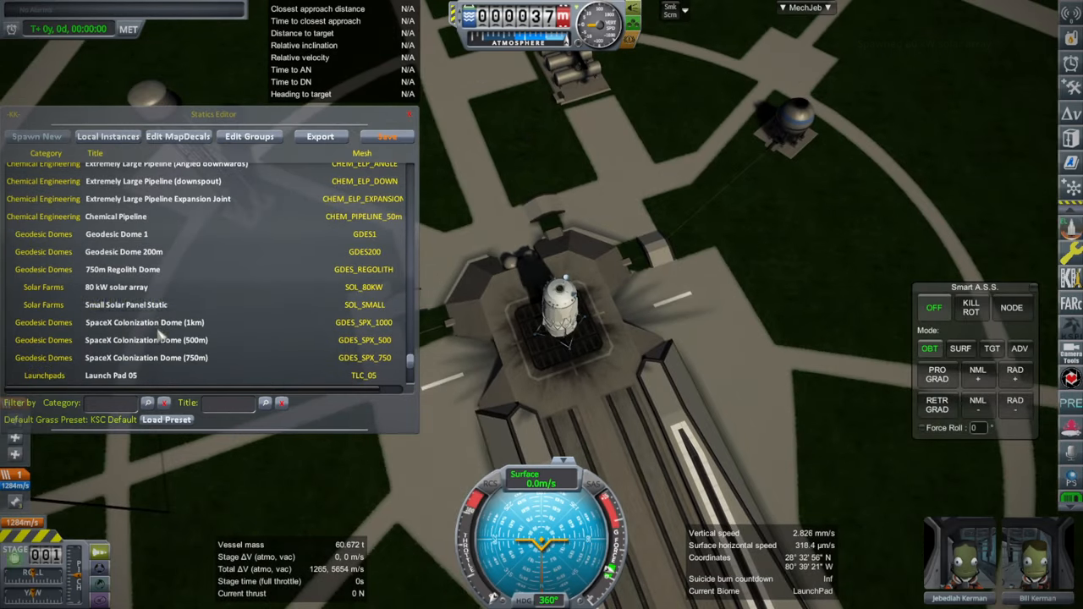
Spawn the SpaceX Colonization Dome and its 500m variant around the pad.
double_click(144, 322)
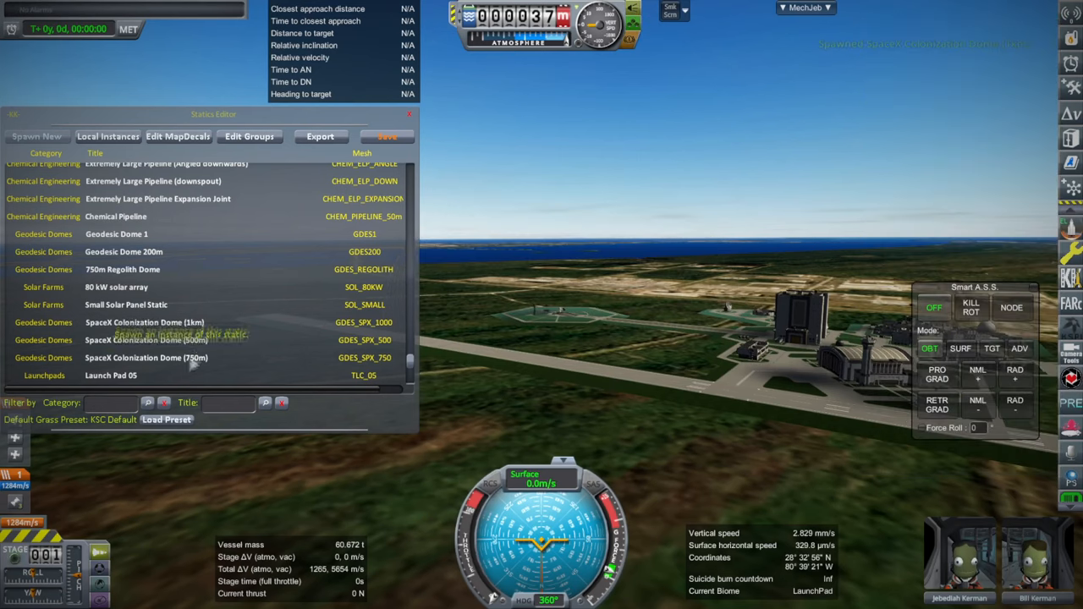
click(145, 338)
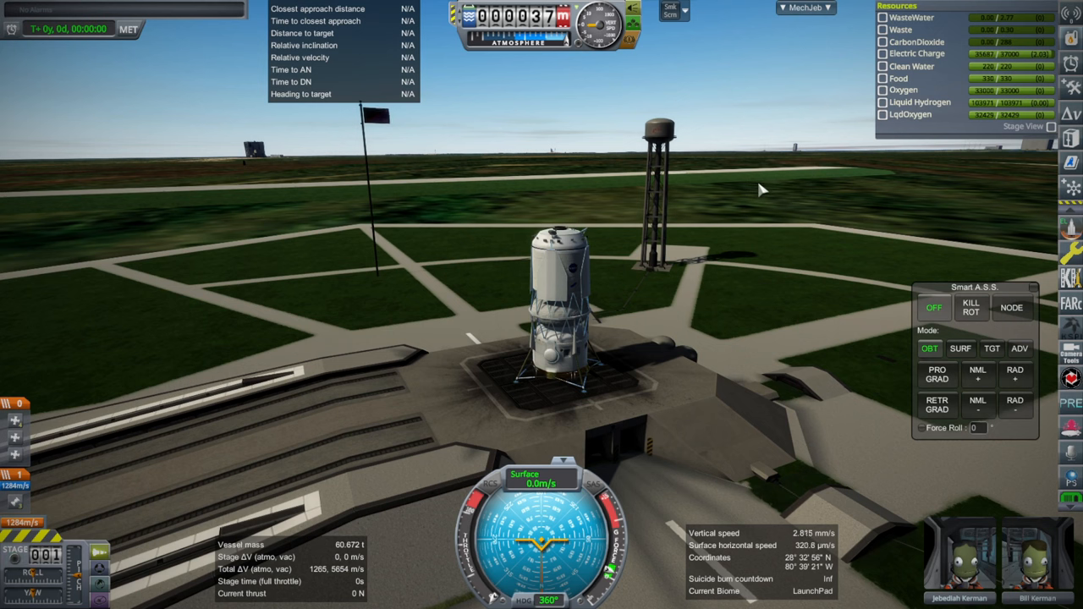
mouse_move(1063, 230)
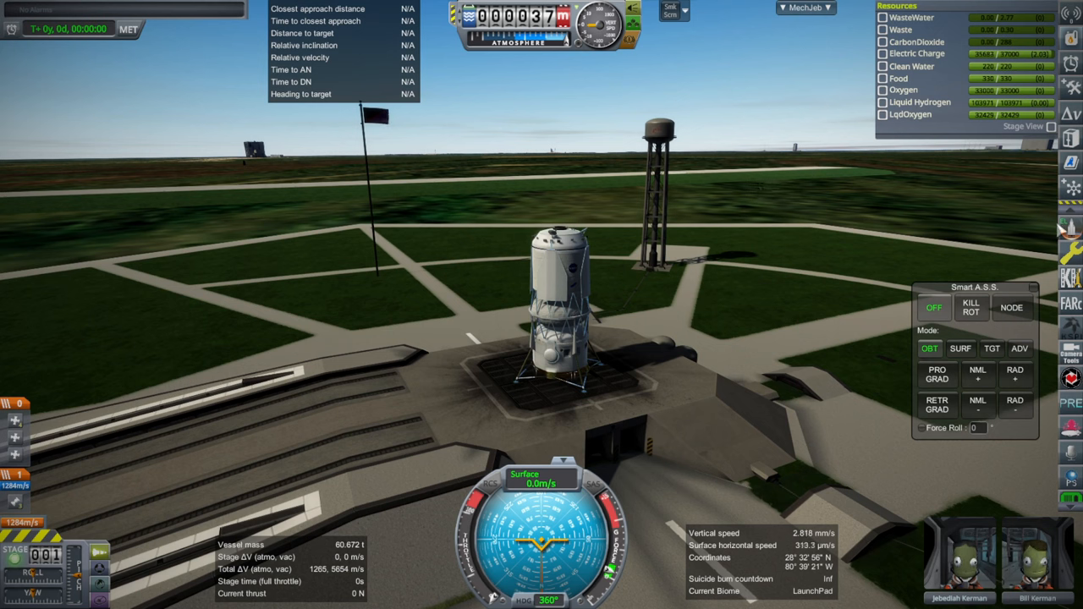
mouse_move(930, 212)
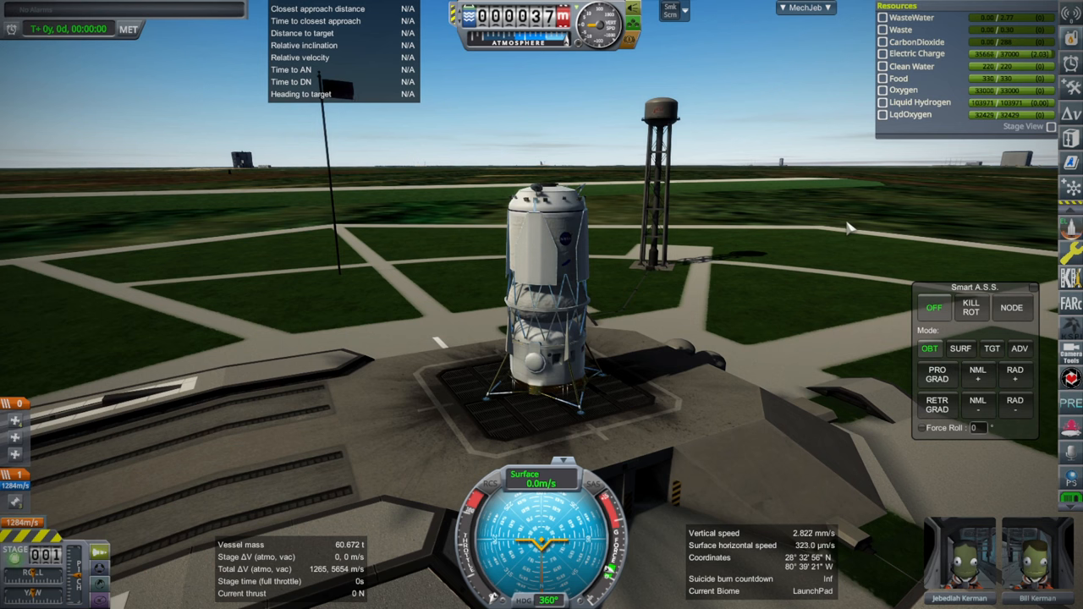
mouse_move(838, 229)
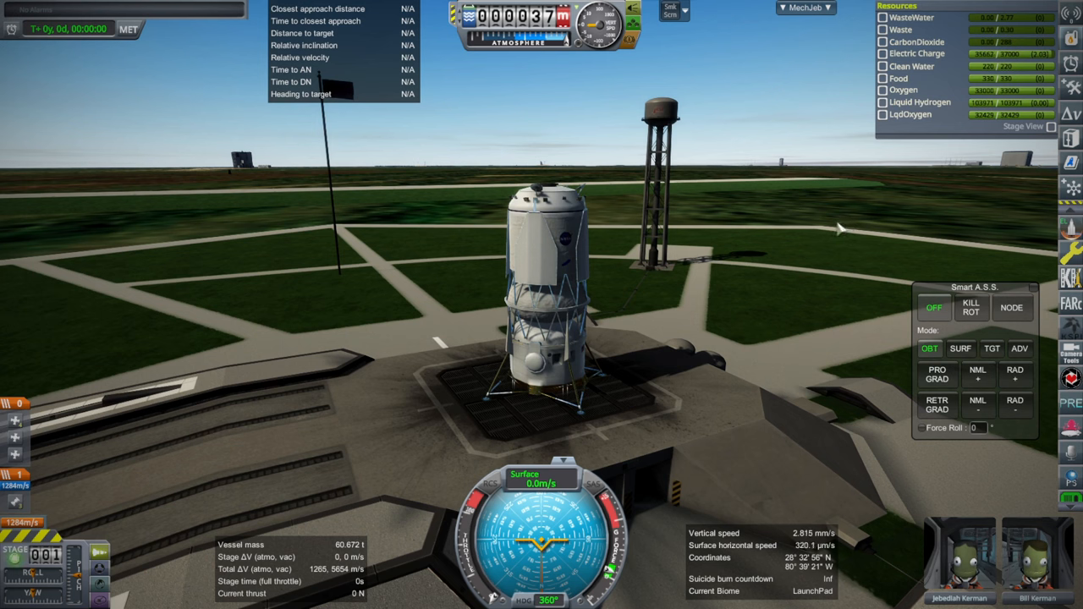
mouse_move(833, 222)
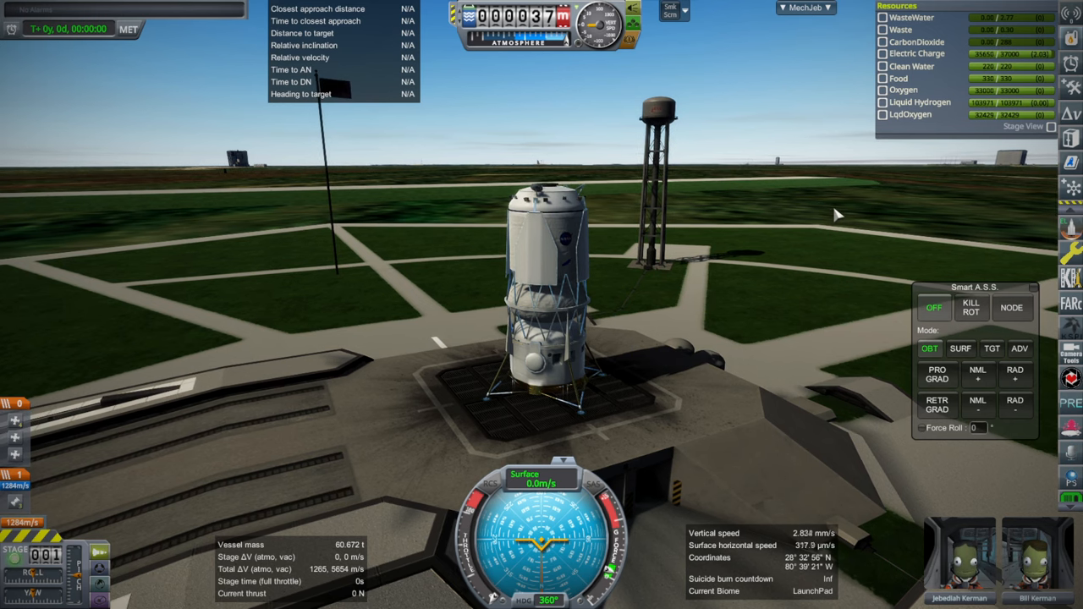
mouse_move(832, 211)
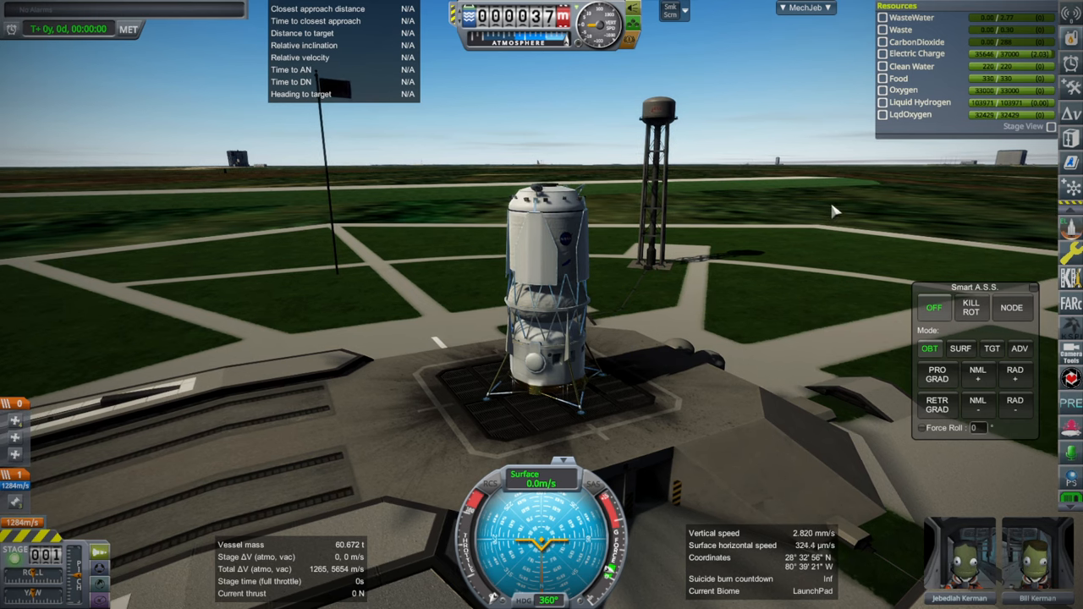